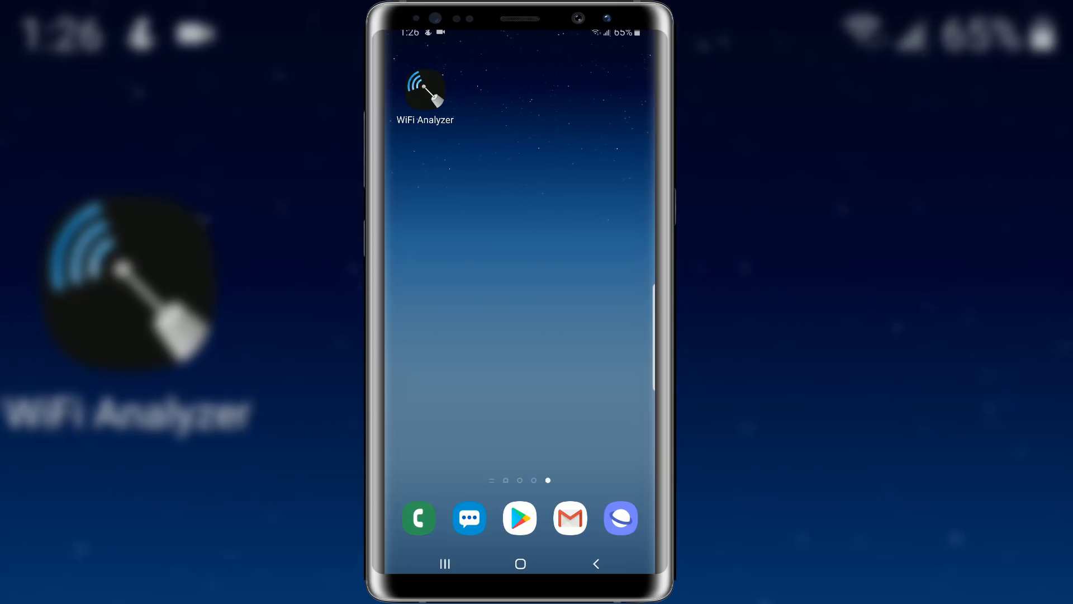
# - Launch WiFi Analyzer, give a star rating and decline posting a review
pyautogui.click(425, 93)
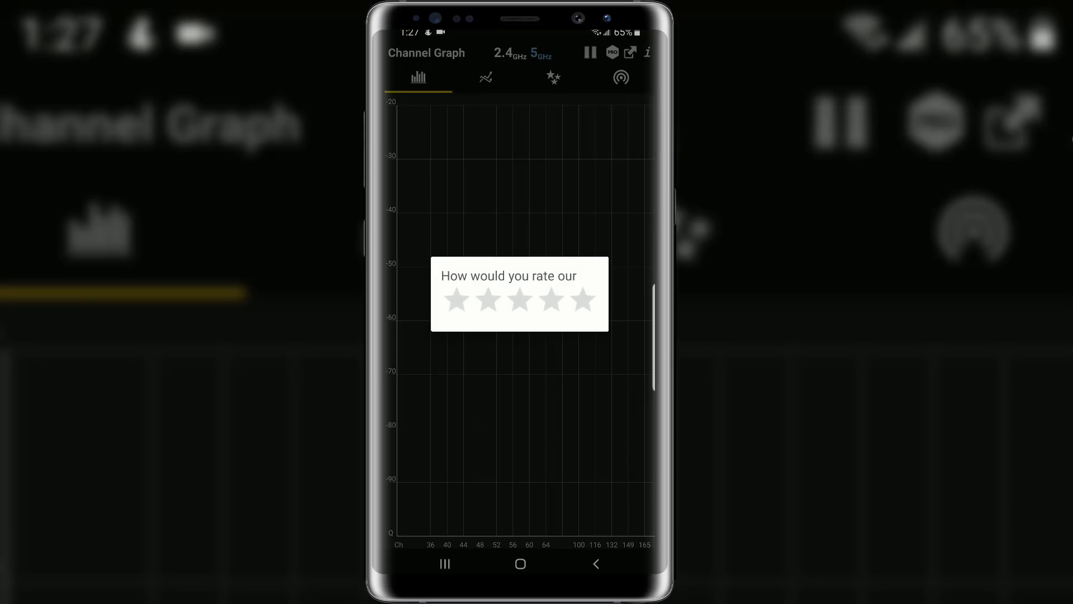
pyautogui.click(585, 301)
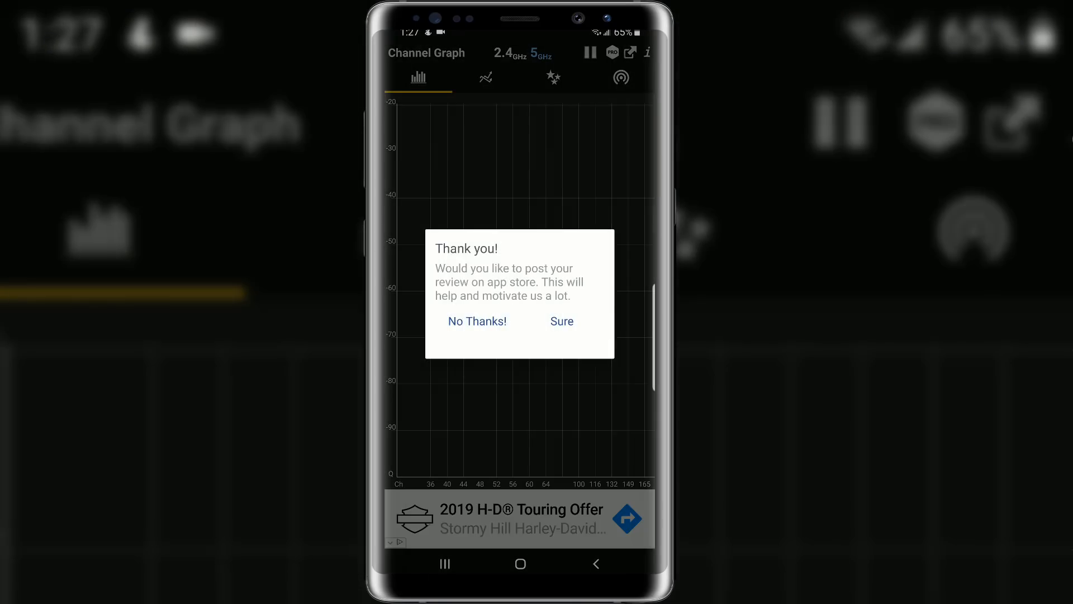
pyautogui.click(476, 321)
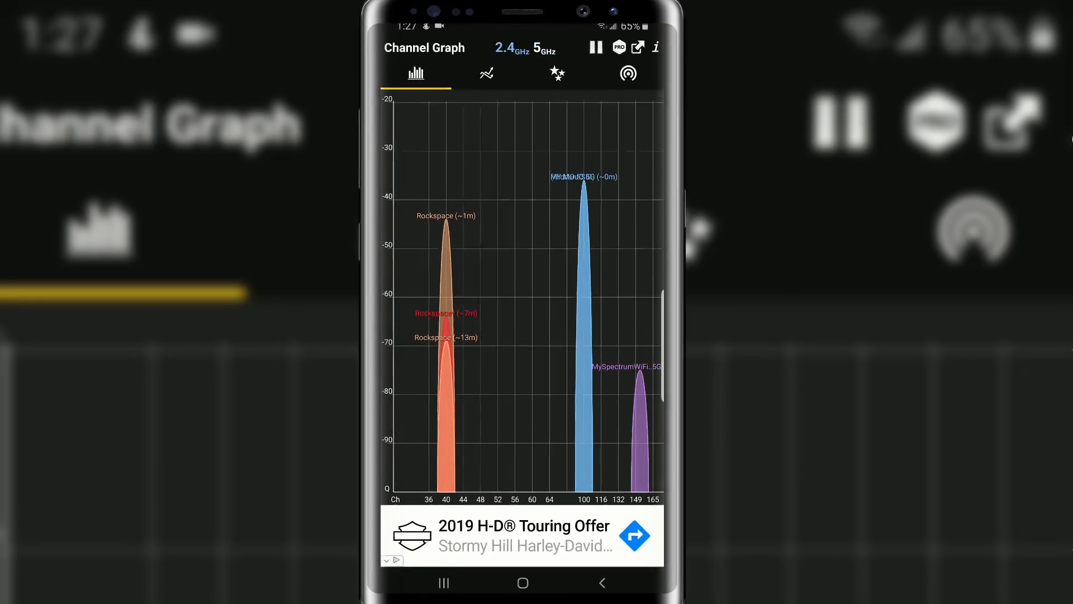
# - Compare the 2.4 GHz and 5 GHz bands on the channel graph, ending on 2.4 GHz
pyautogui.click(506, 48)
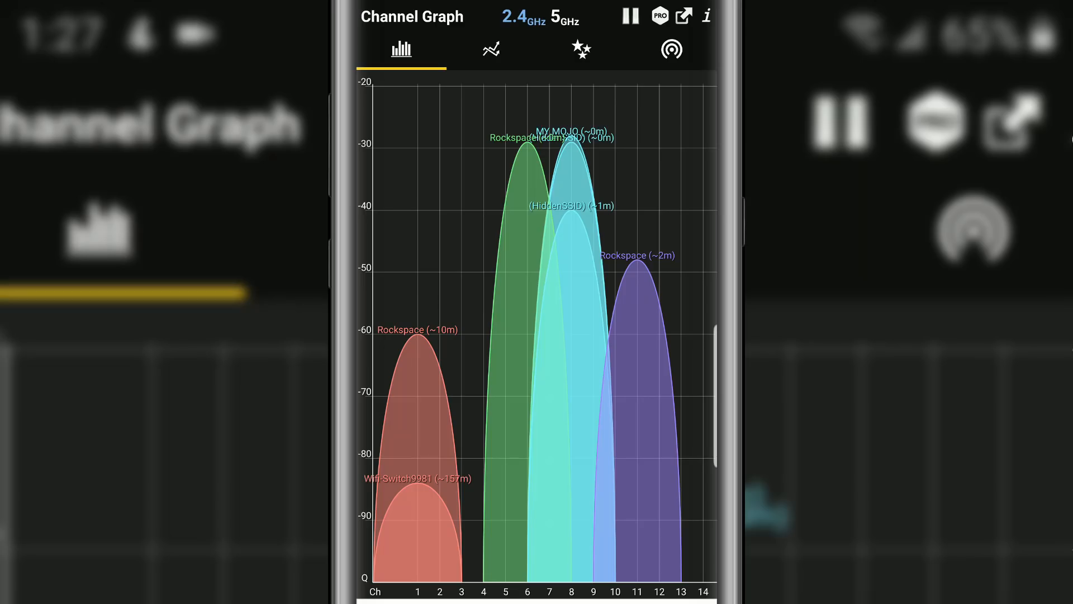
pyautogui.click(566, 19)
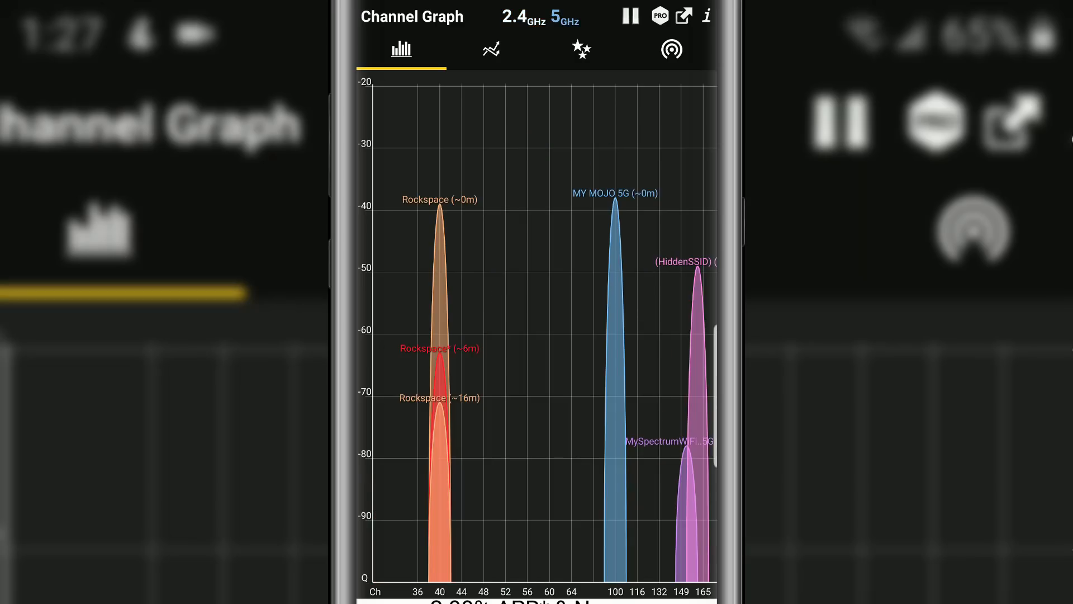
pyautogui.click(523, 17)
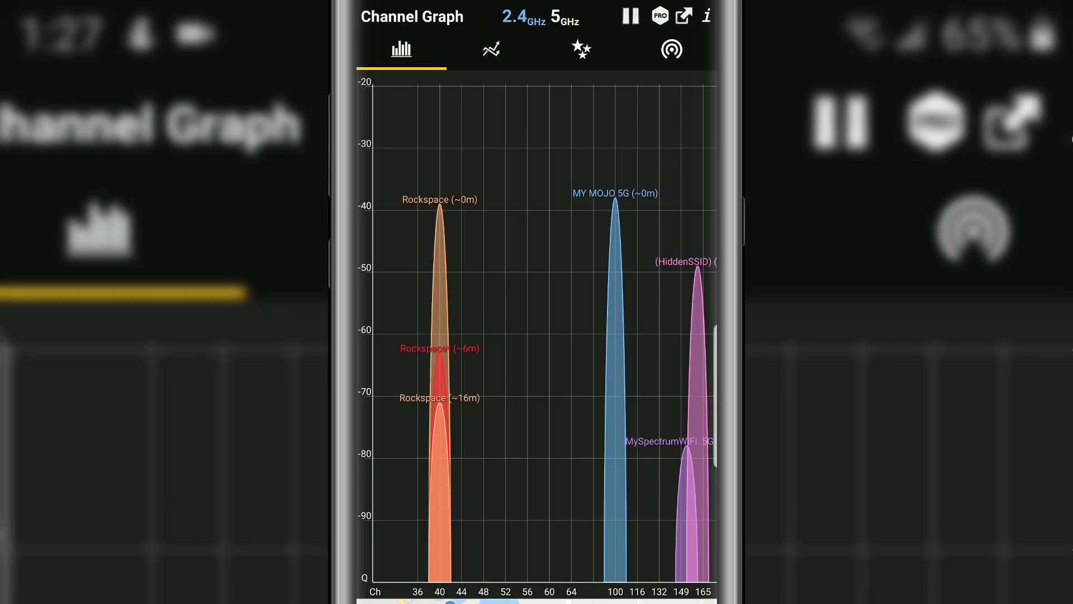
pyautogui.click(518, 17)
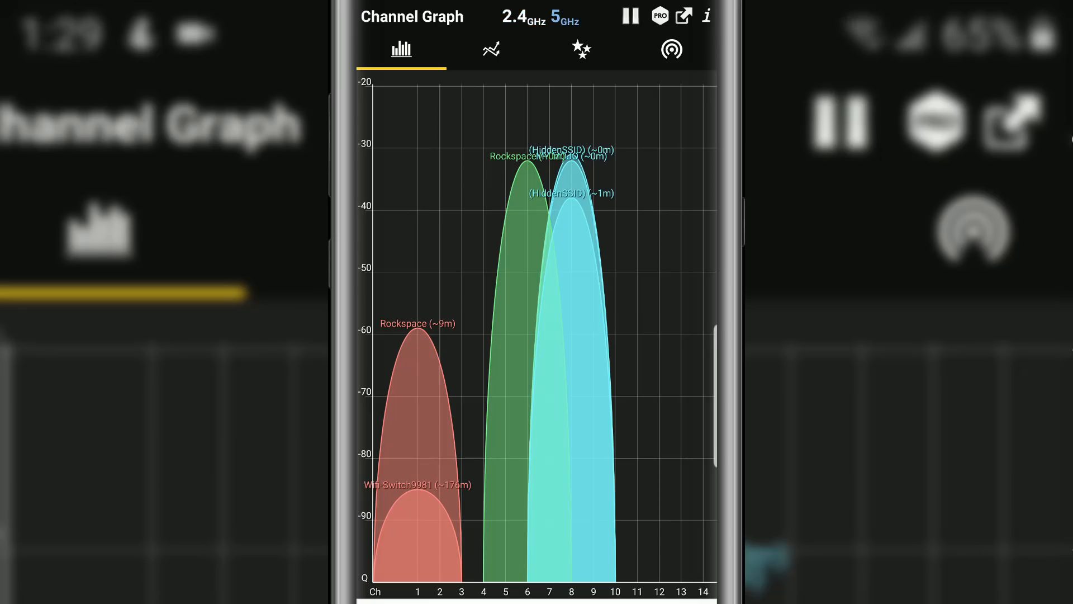
pyautogui.click(565, 21)
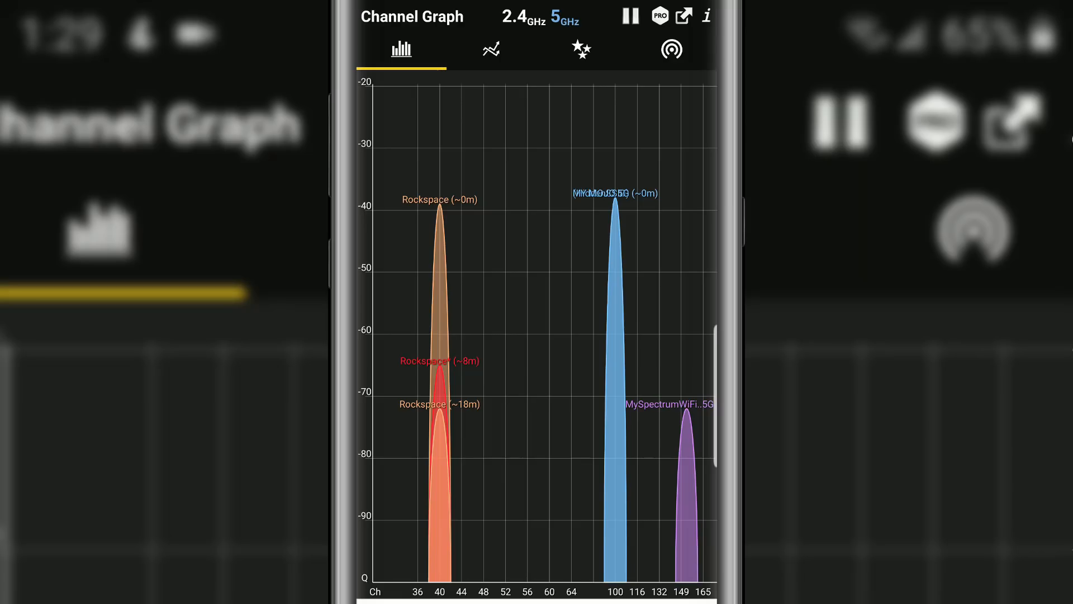
pyautogui.click(523, 17)
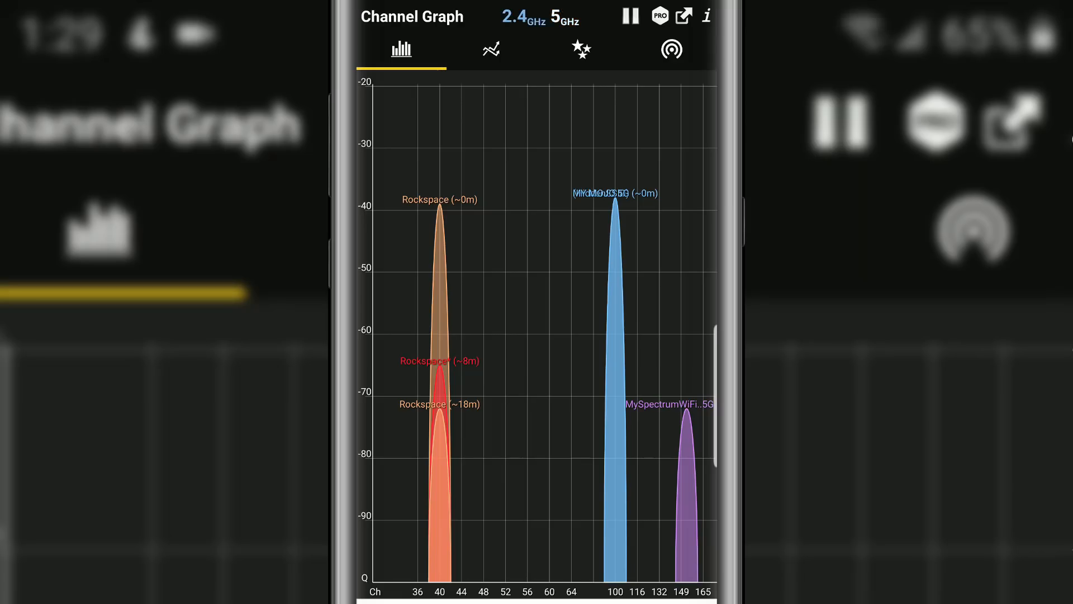
pyautogui.click(522, 17)
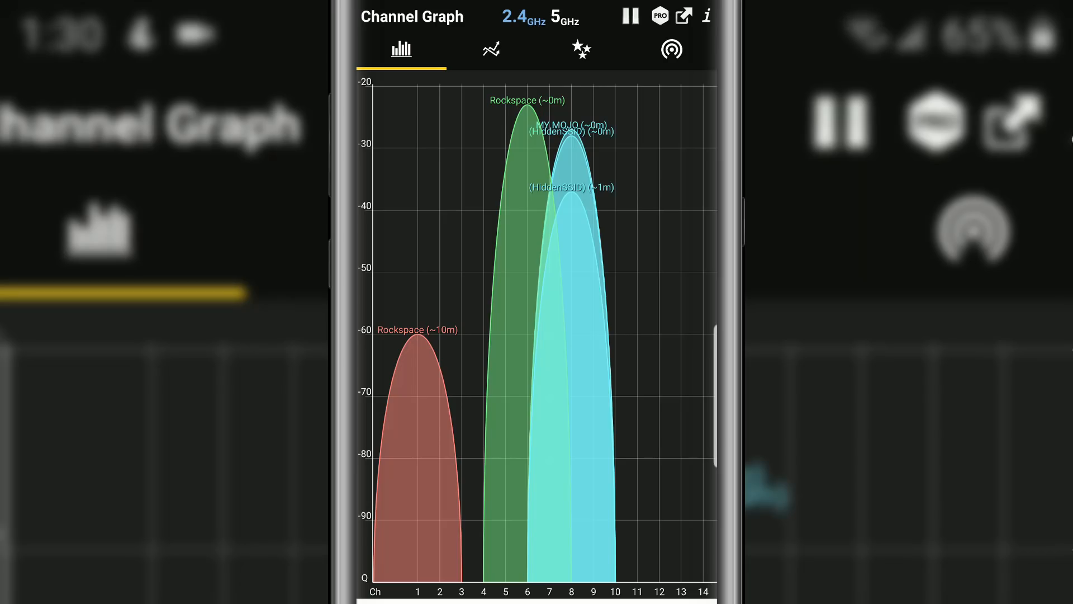
pyautogui.click(491, 49)
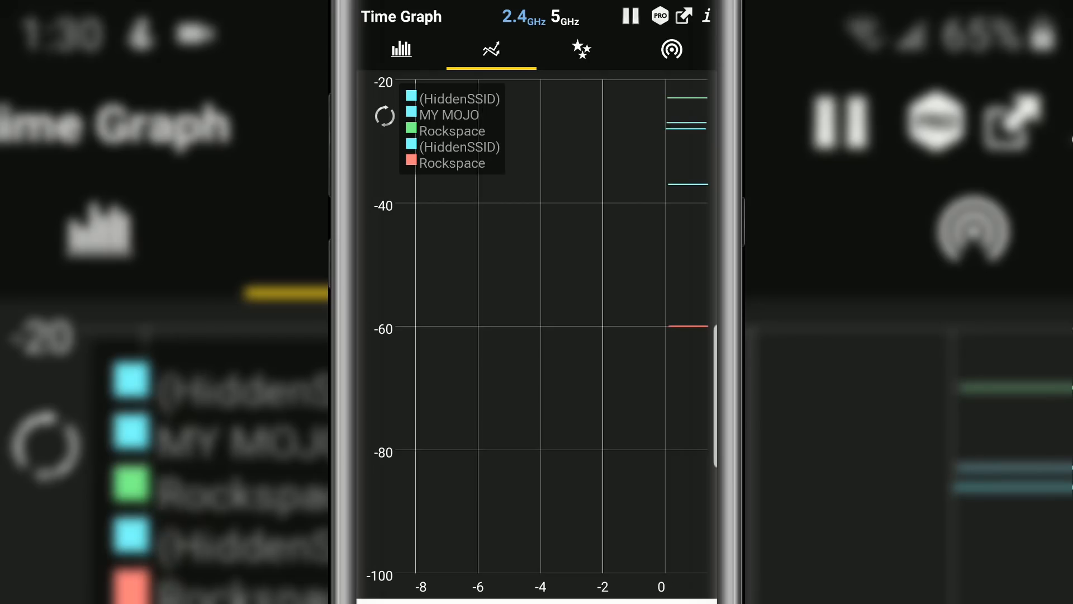
# - Show the Best Channels star ratings for the nearby networks
pyautogui.click(581, 49)
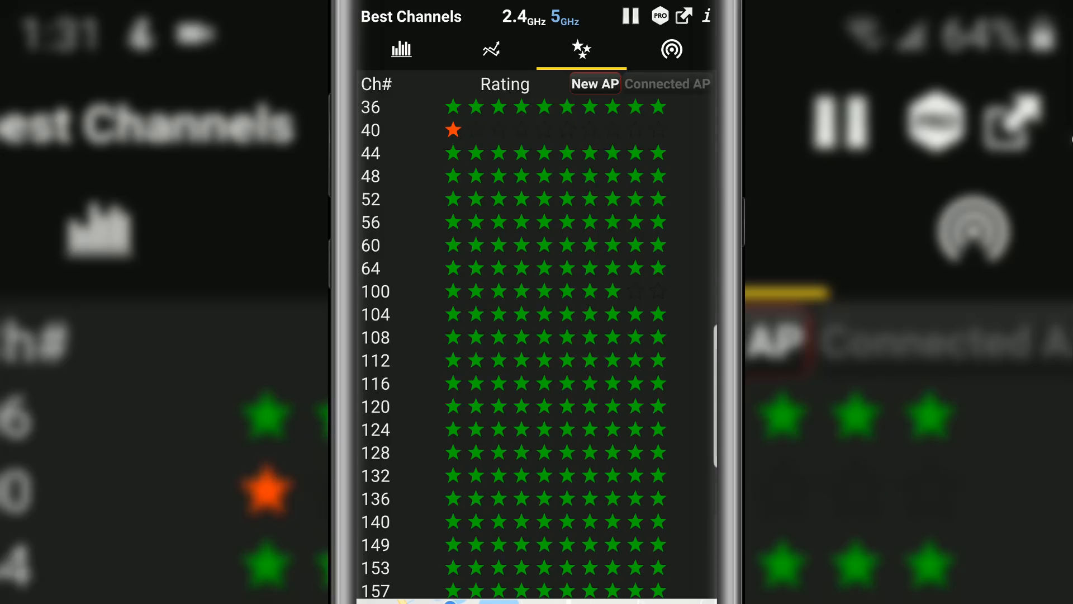
# - Review the channel ratings recommending 36, 44, 48 and 52, then return to the 5 GHz channel graph
pyautogui.scroll(-3)
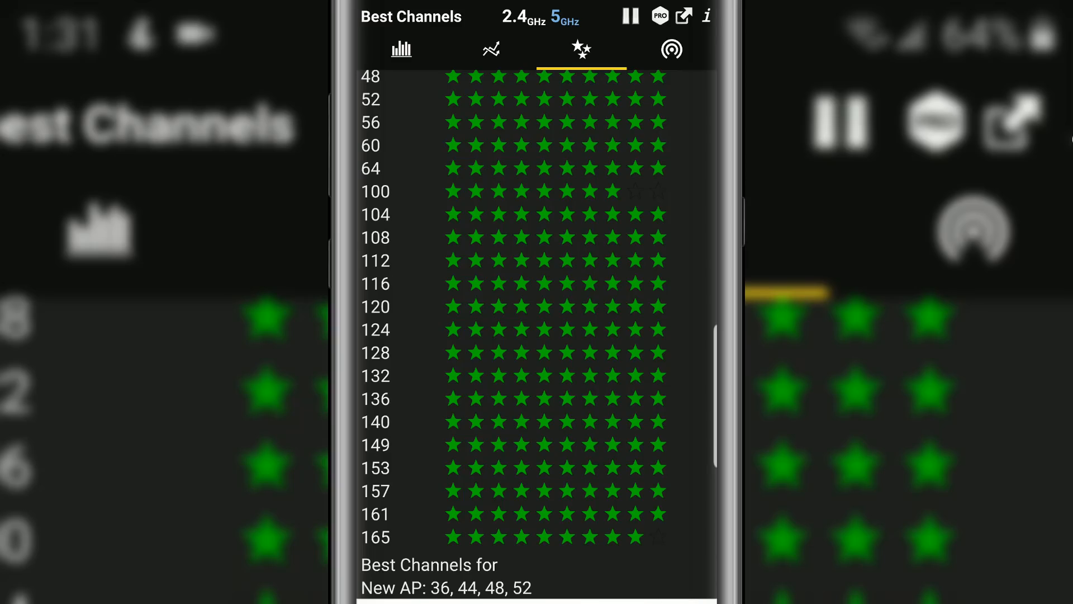
pyautogui.scroll(3)
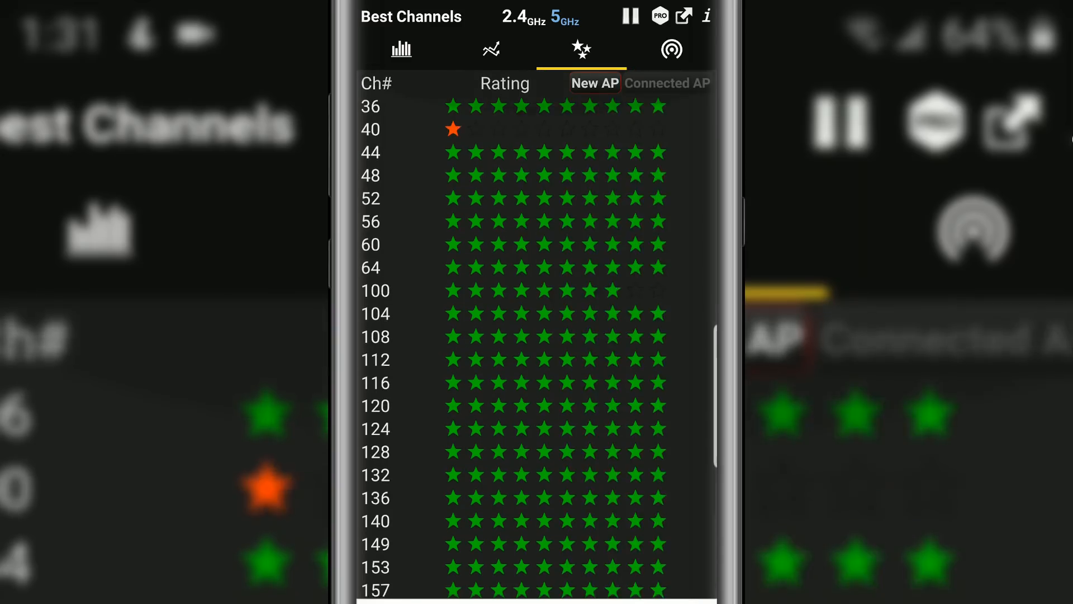
pyautogui.click(400, 49)
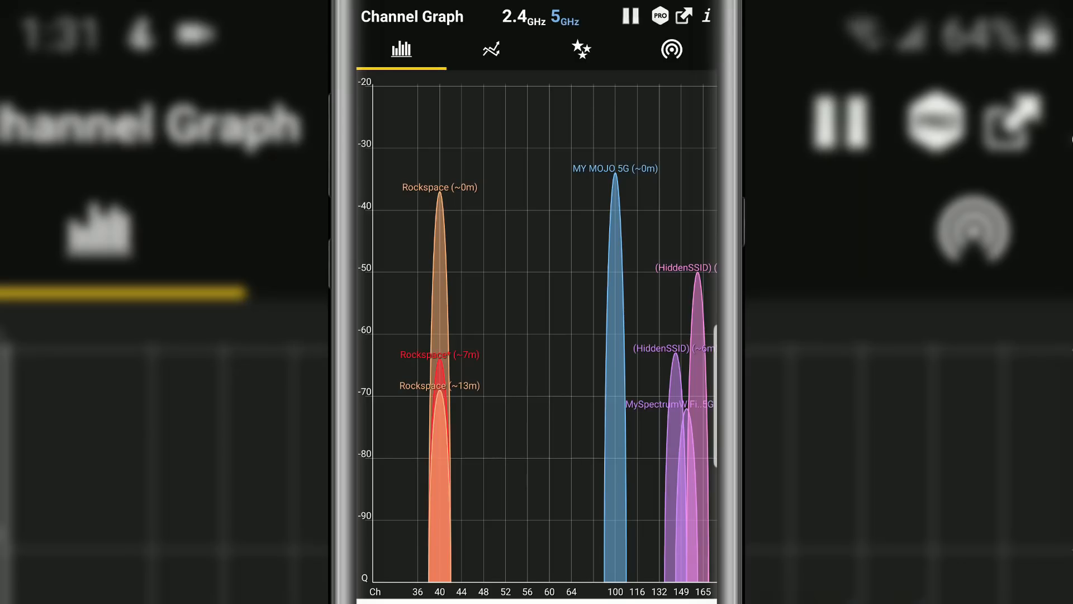
# - Switch the channel graph to the 2.4 GHz band showing channels 1, 6, 8 and 11
pyautogui.click(672, 49)
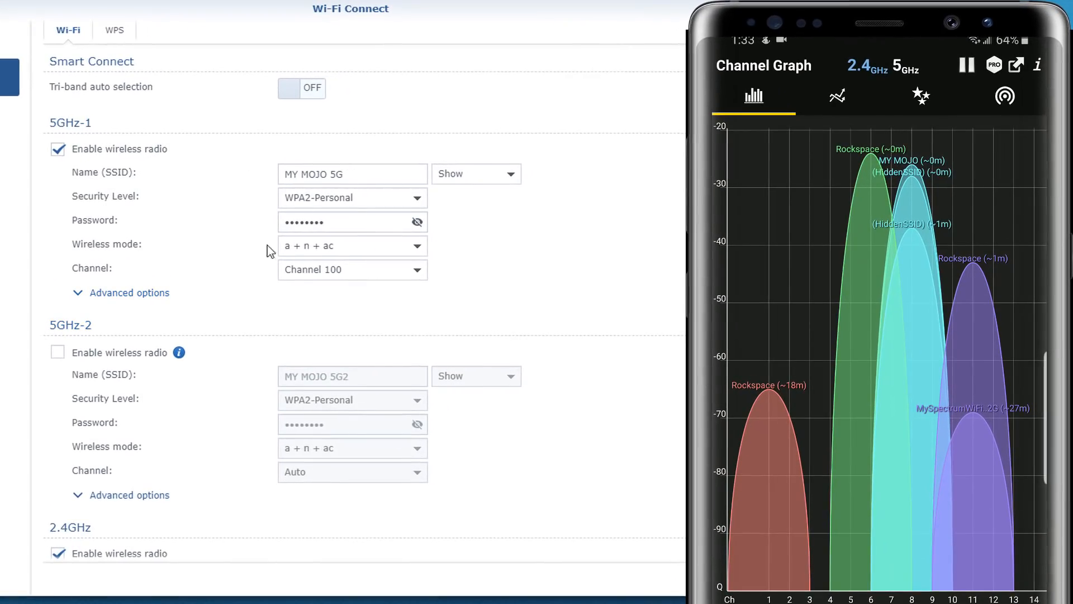
pyautogui.scroll(-3)
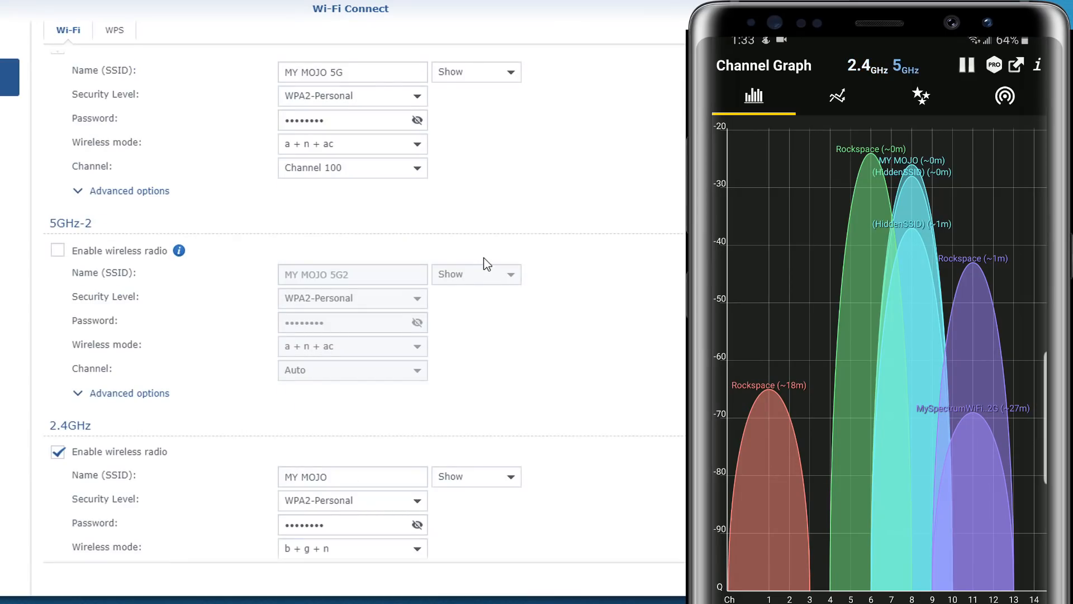
pyautogui.click(916, 67)
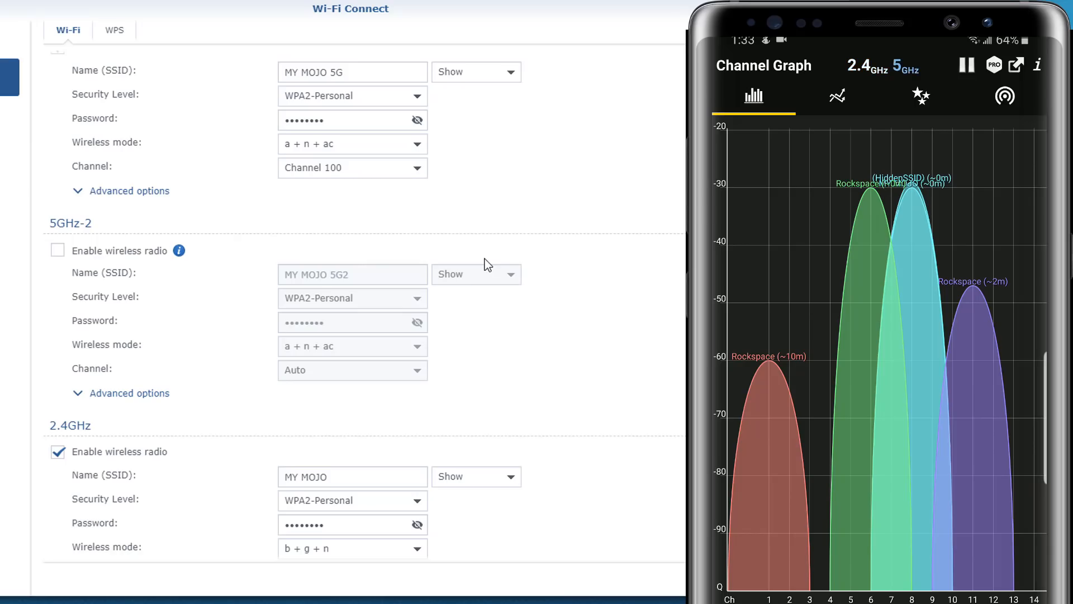
pyautogui.click(905, 70)
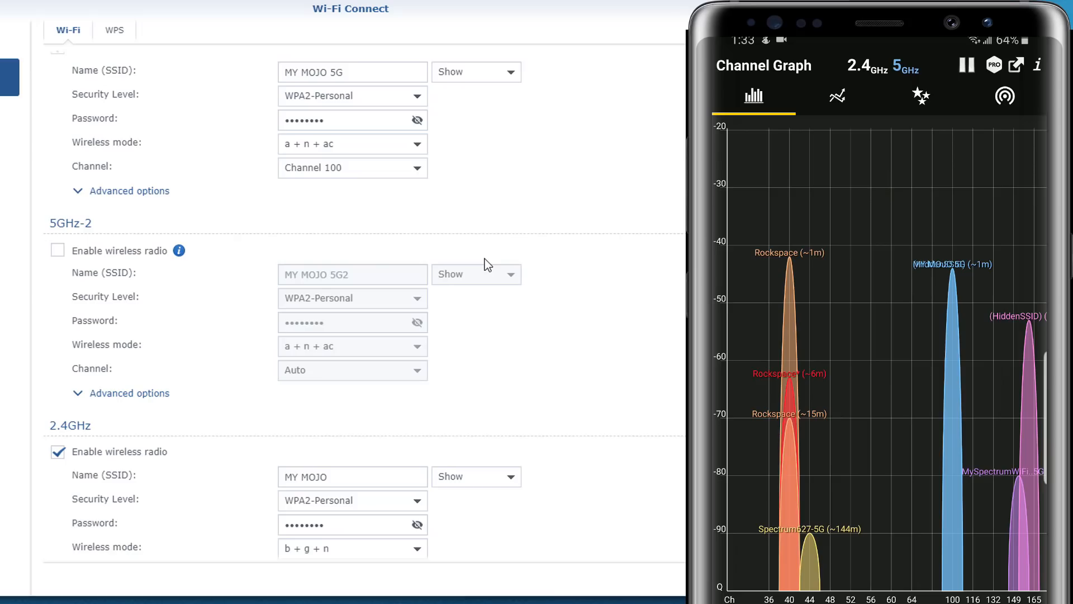
pyautogui.moveTo(493, 193)
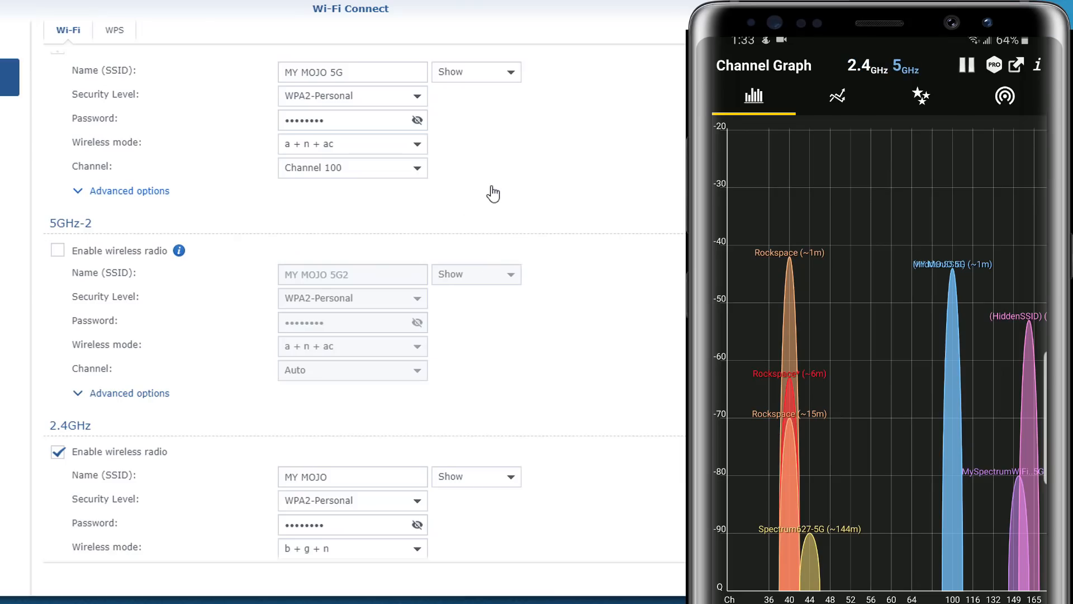
pyautogui.moveTo(389, 207)
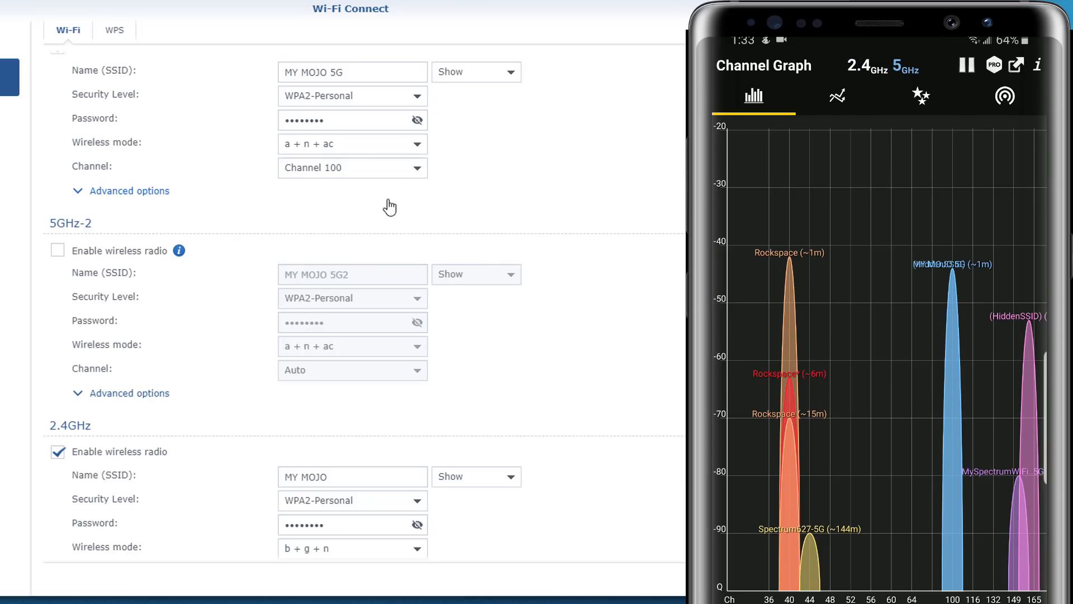
pyautogui.moveTo(424, 193)
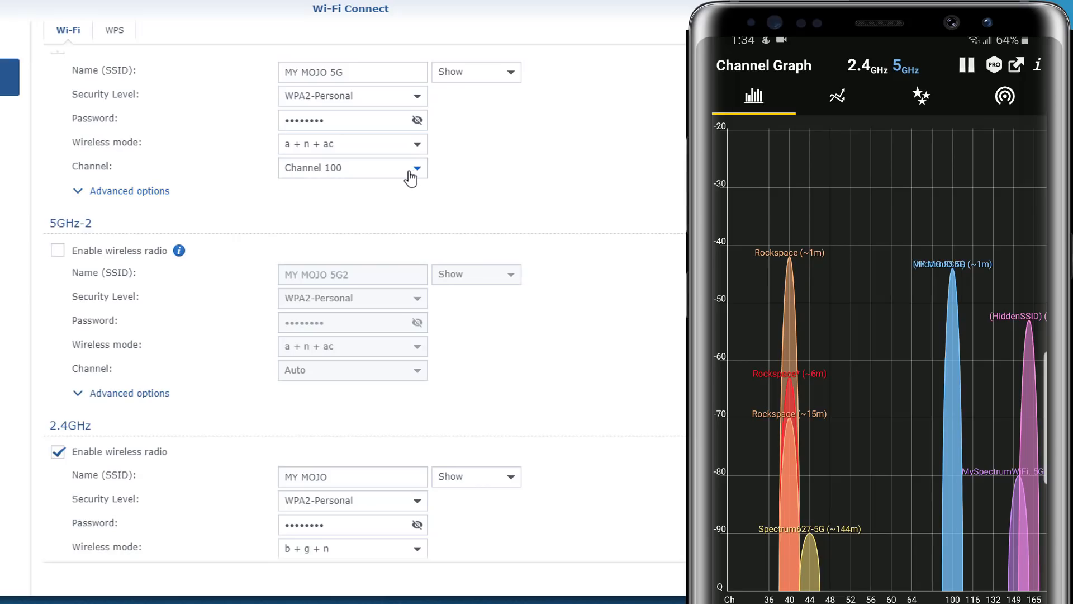
pyautogui.click(416, 168)
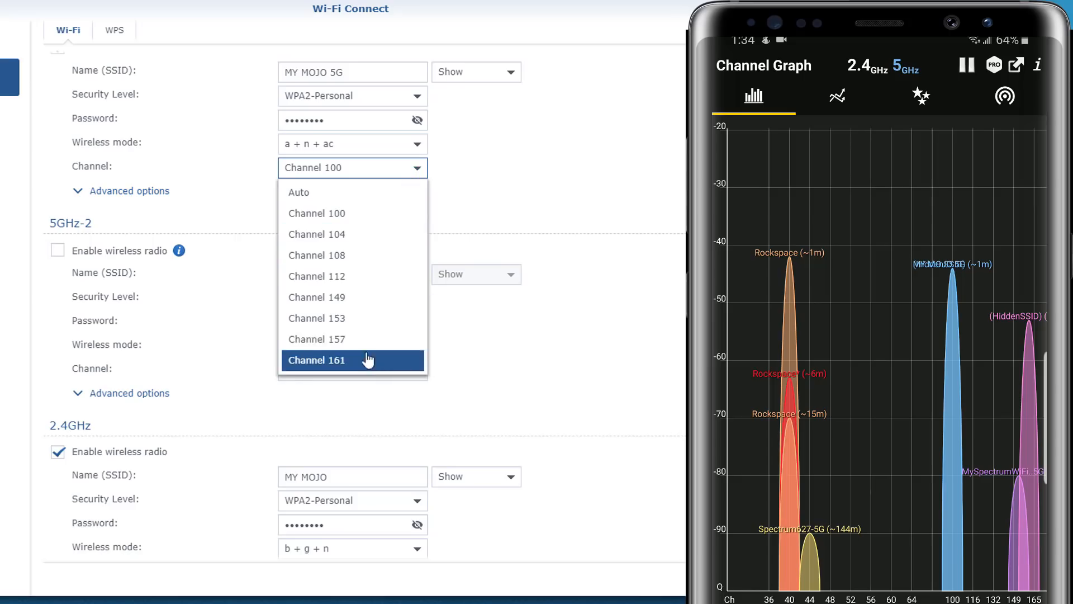
pyautogui.moveTo(352, 318)
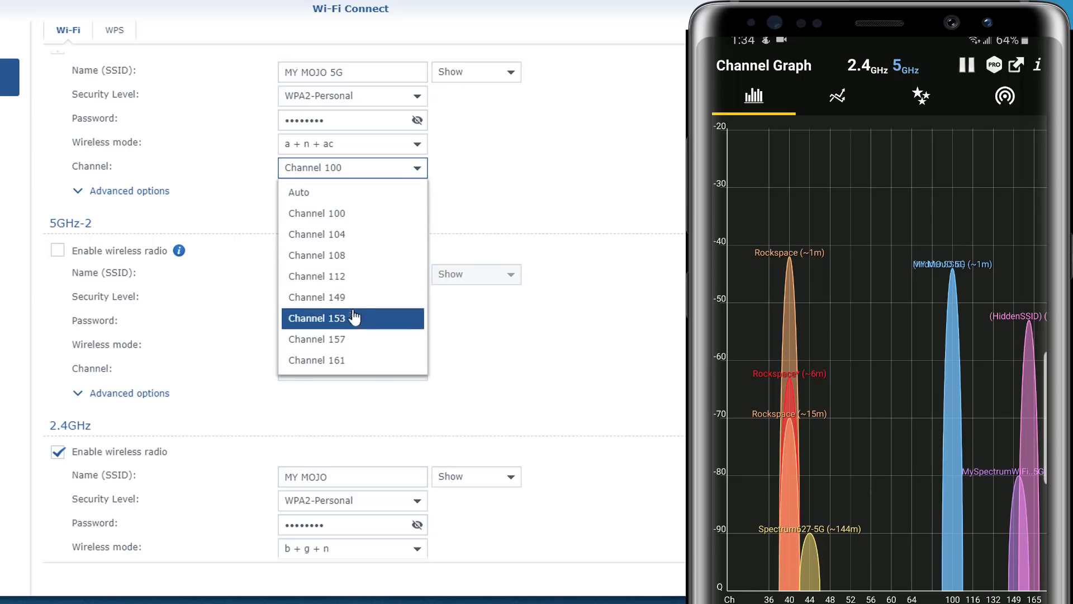
pyautogui.click(129, 190)
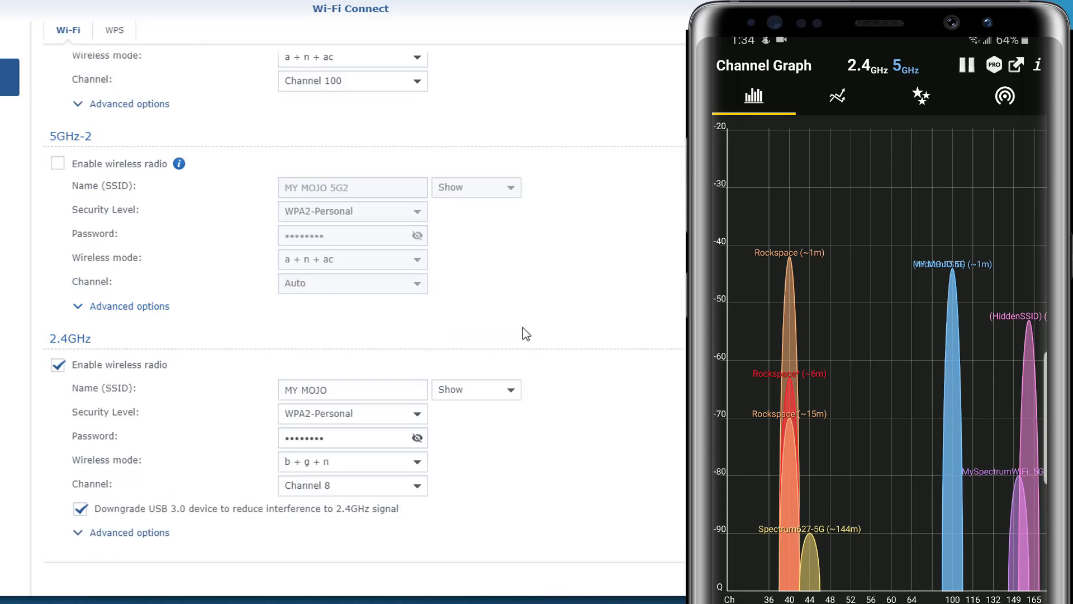
pyautogui.scroll(-3)
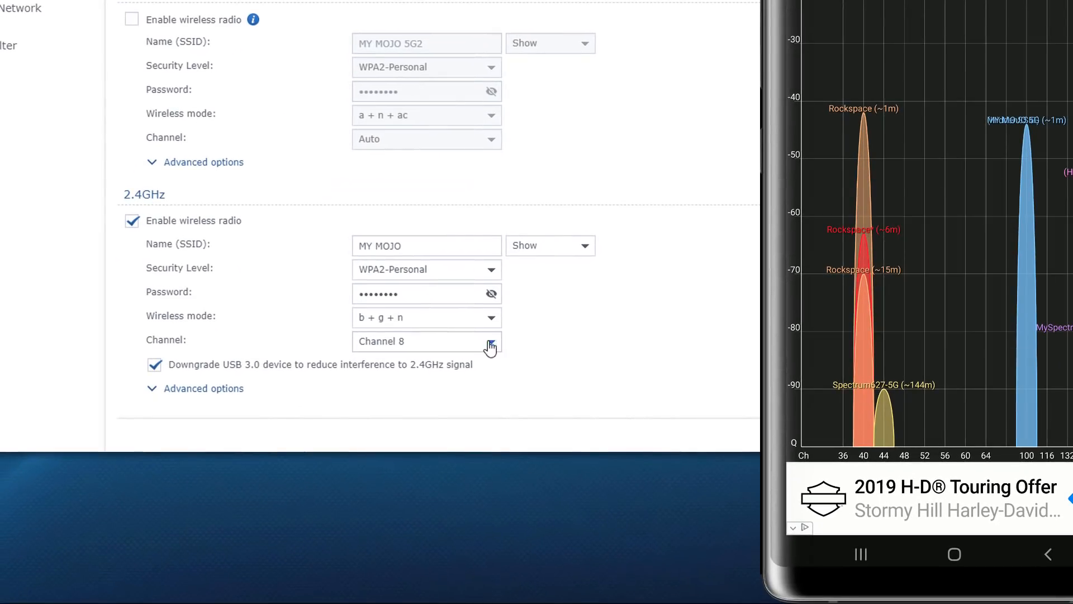
pyautogui.click(489, 341)
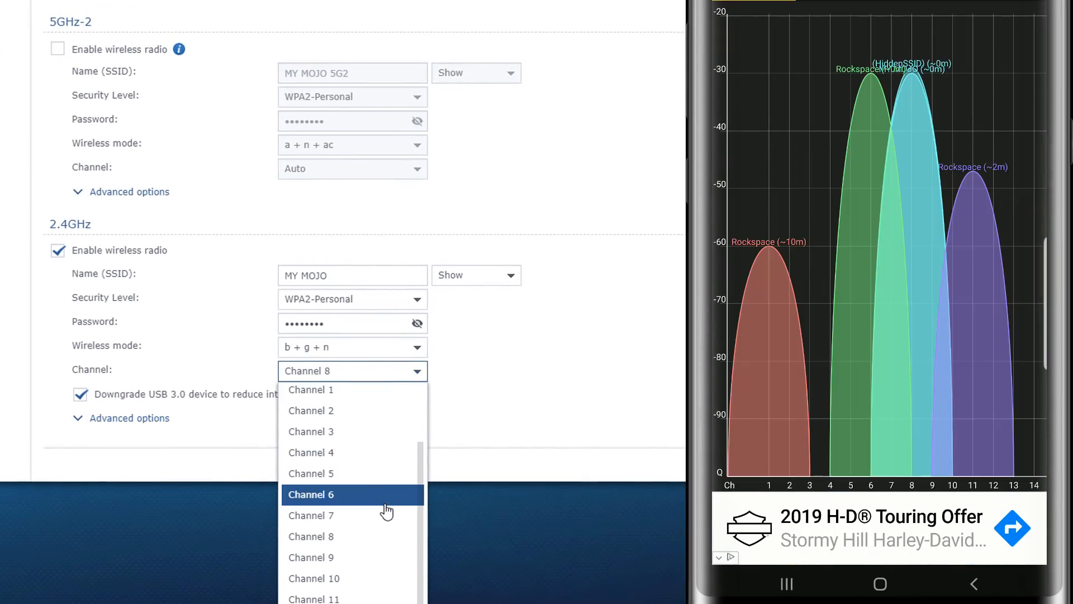
pyautogui.moveTo(387, 514)
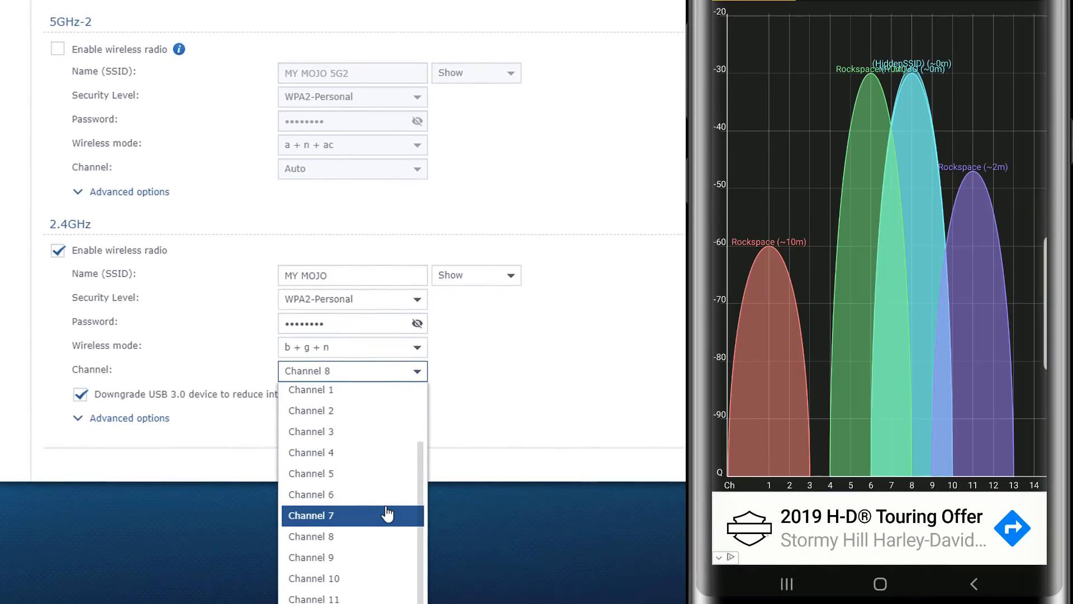
pyautogui.moveTo(329, 522)
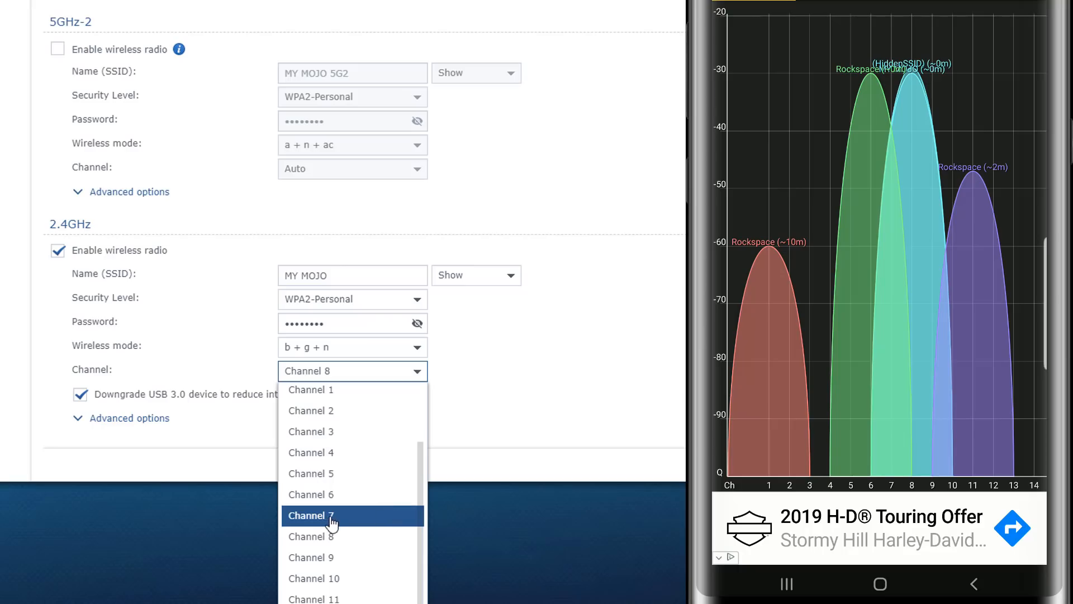
pyautogui.moveTo(336, 494)
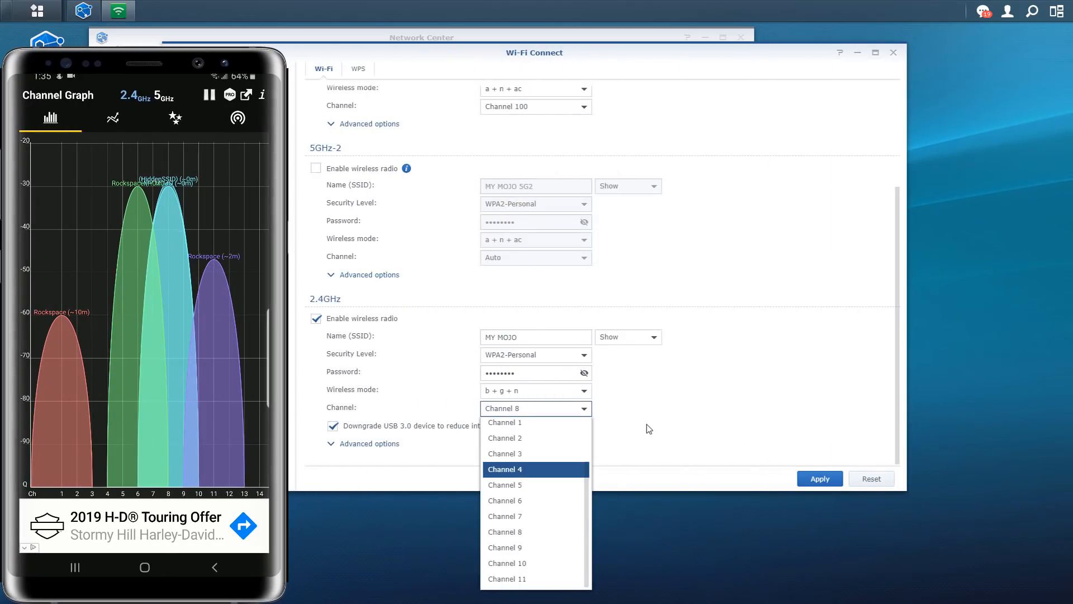
pyautogui.scroll(3)
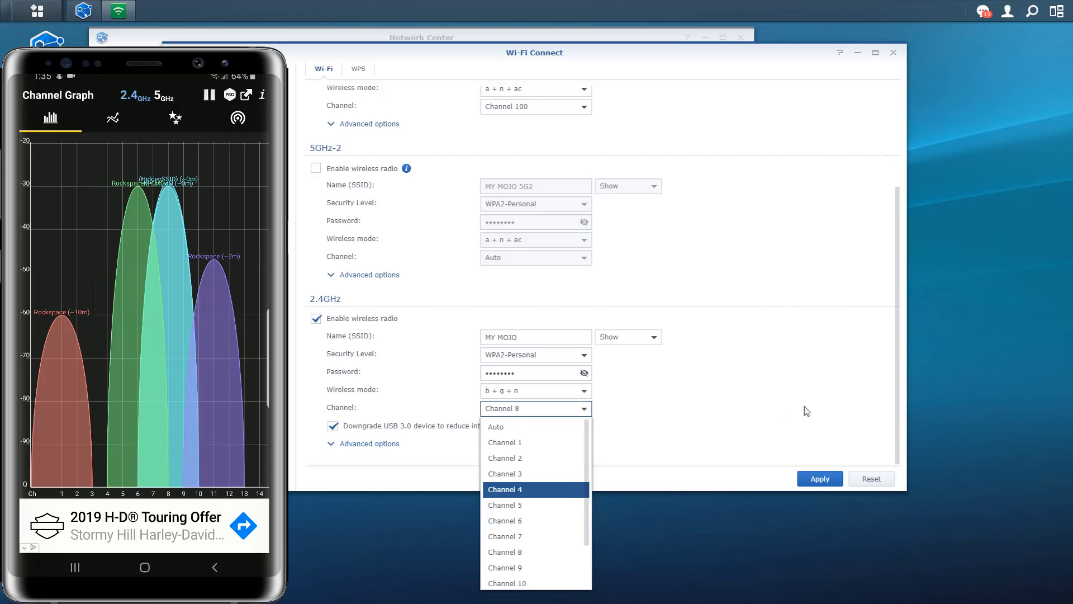
pyautogui.moveTo(813, 429)
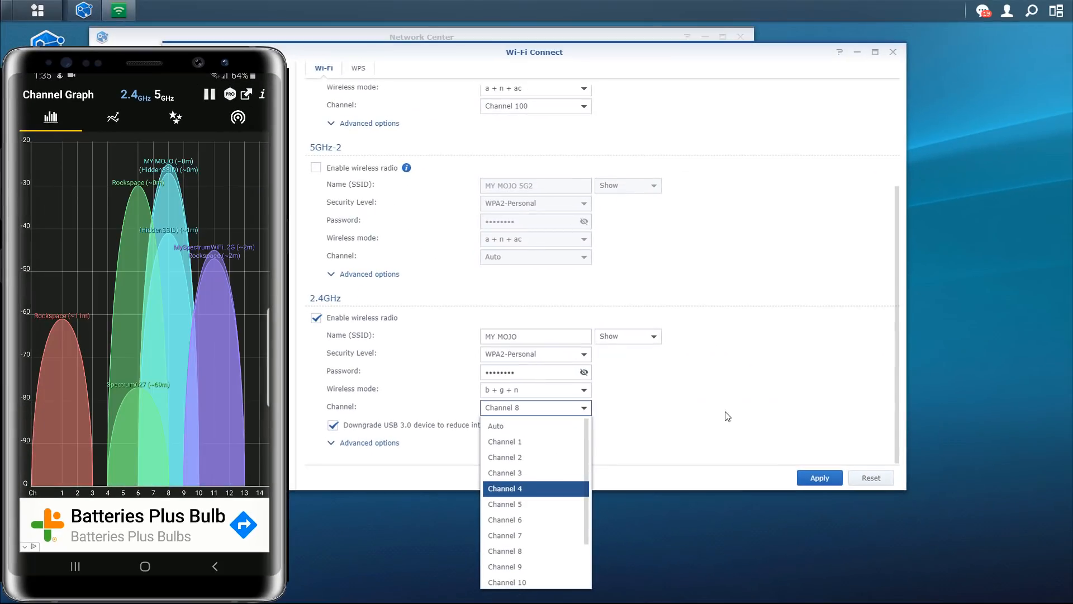
pyautogui.moveTo(722, 420)
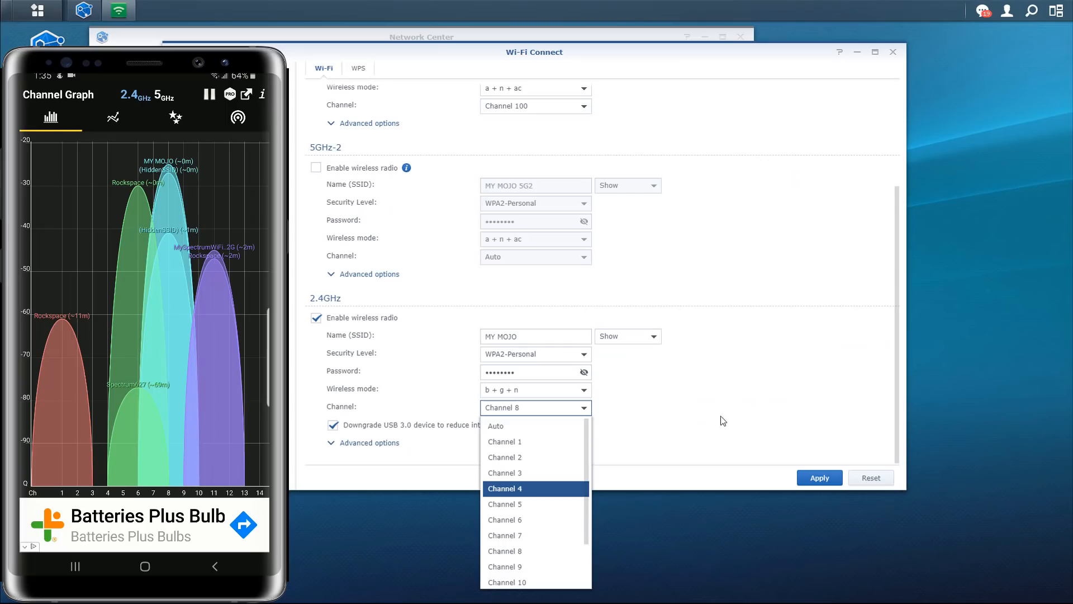
pyautogui.click(680, 381)
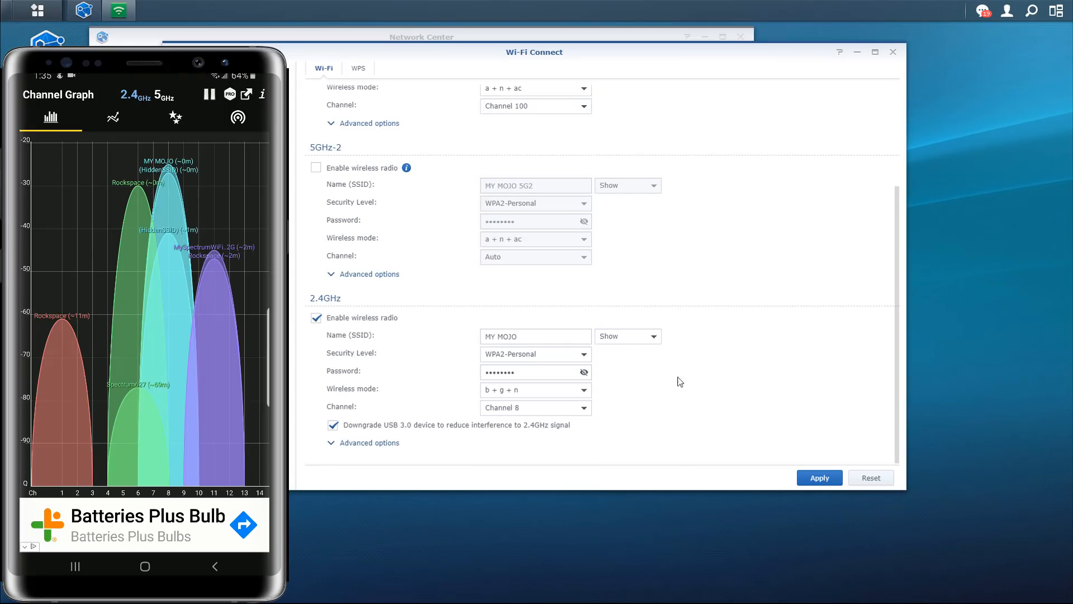
pyautogui.moveTo(695, 368)
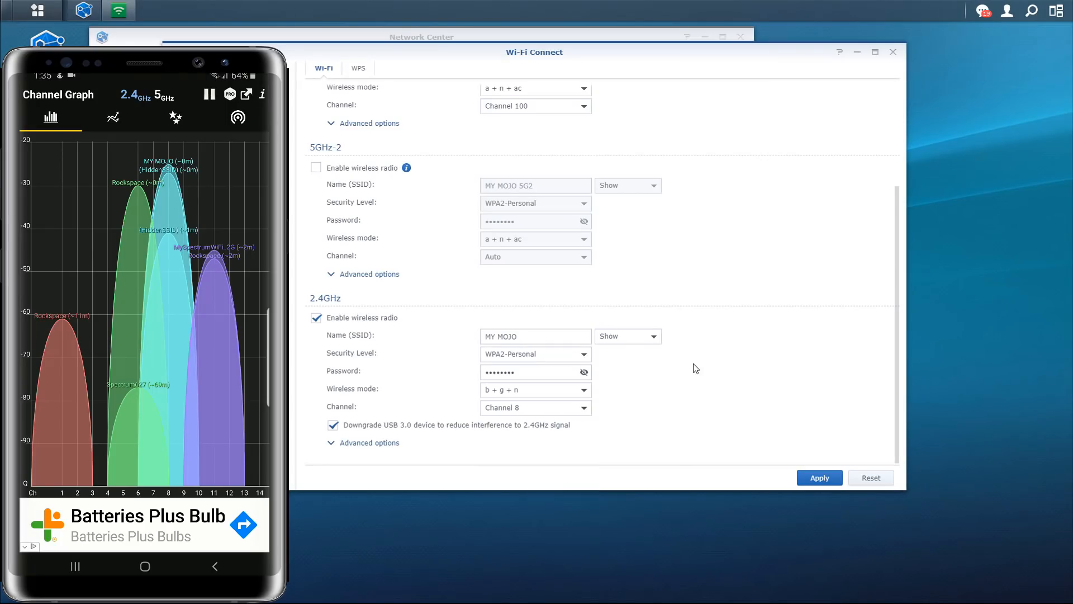